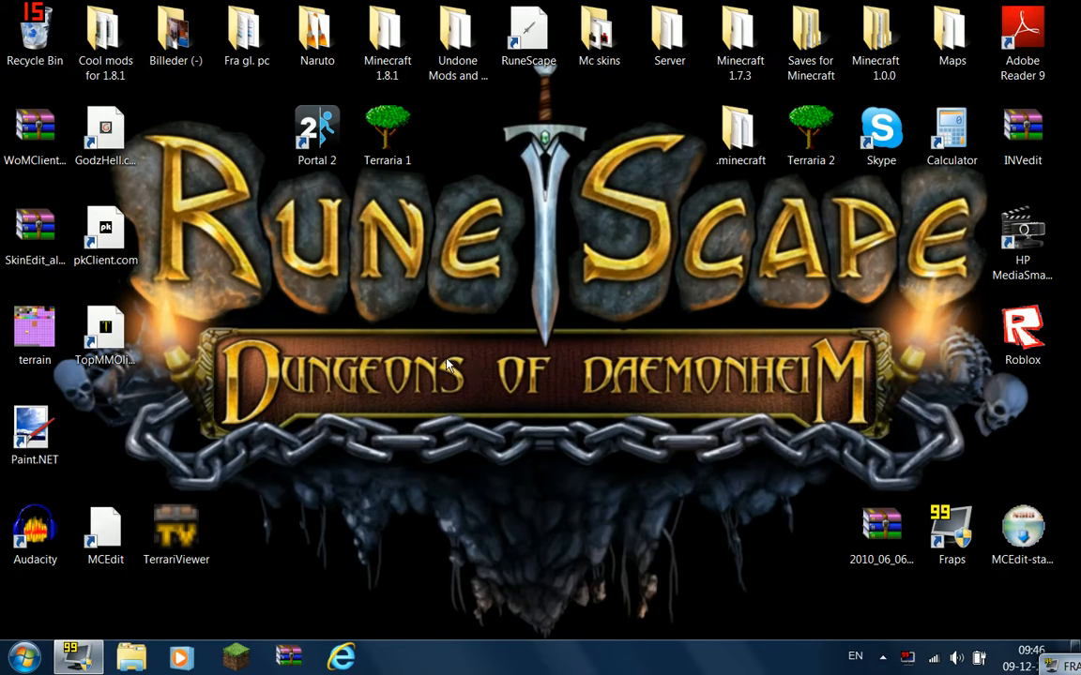
{"action": "mouse_move", "coordinate": [405, 316]}
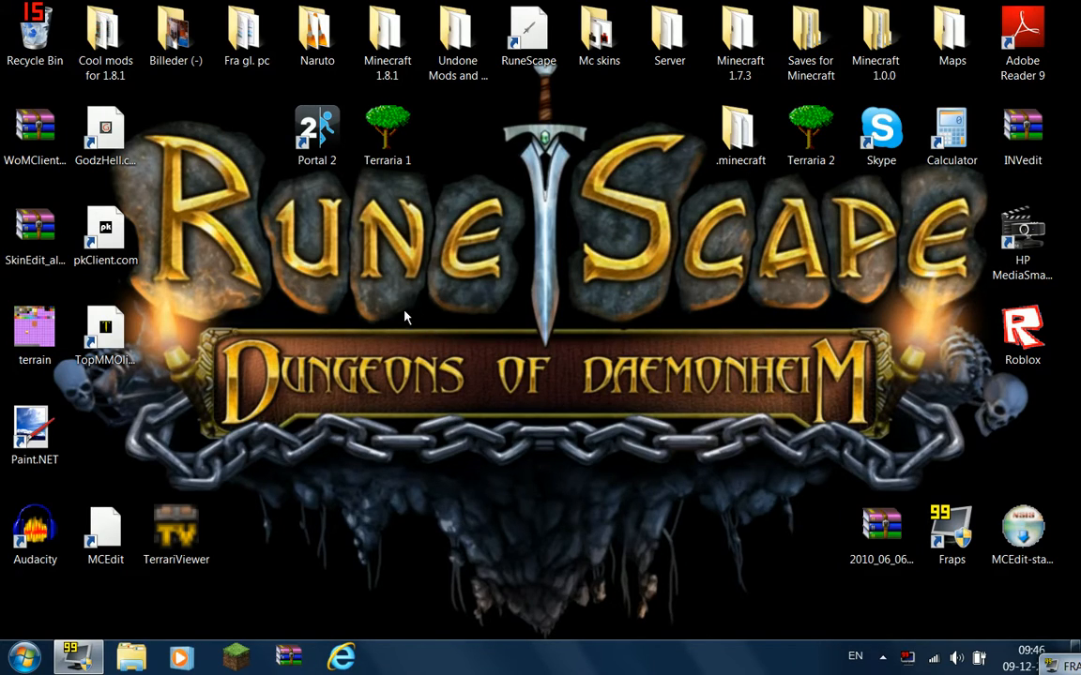
{"action": "mouse_move", "coordinate": [404, 352]}
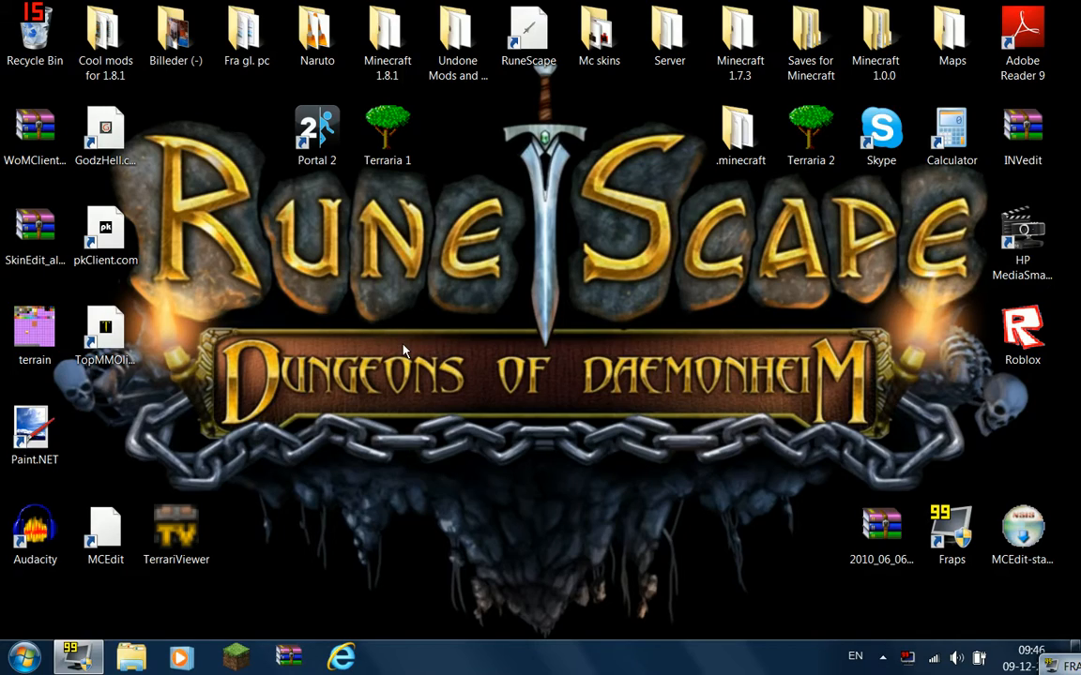
{"action": "mouse_move", "coordinate": [403, 345]}
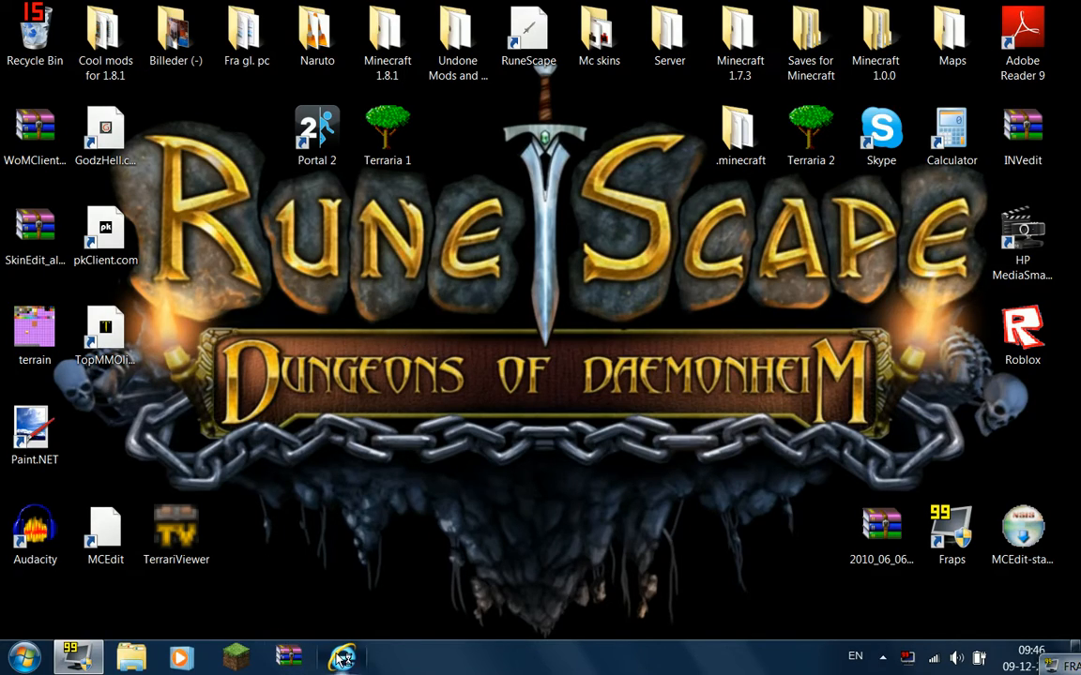
Step: Search Google for 'download minecraft' and follow the 'Downloads - Minecraft' result to minecraft.net
{"action": "left_click", "coordinate": [343, 656]}
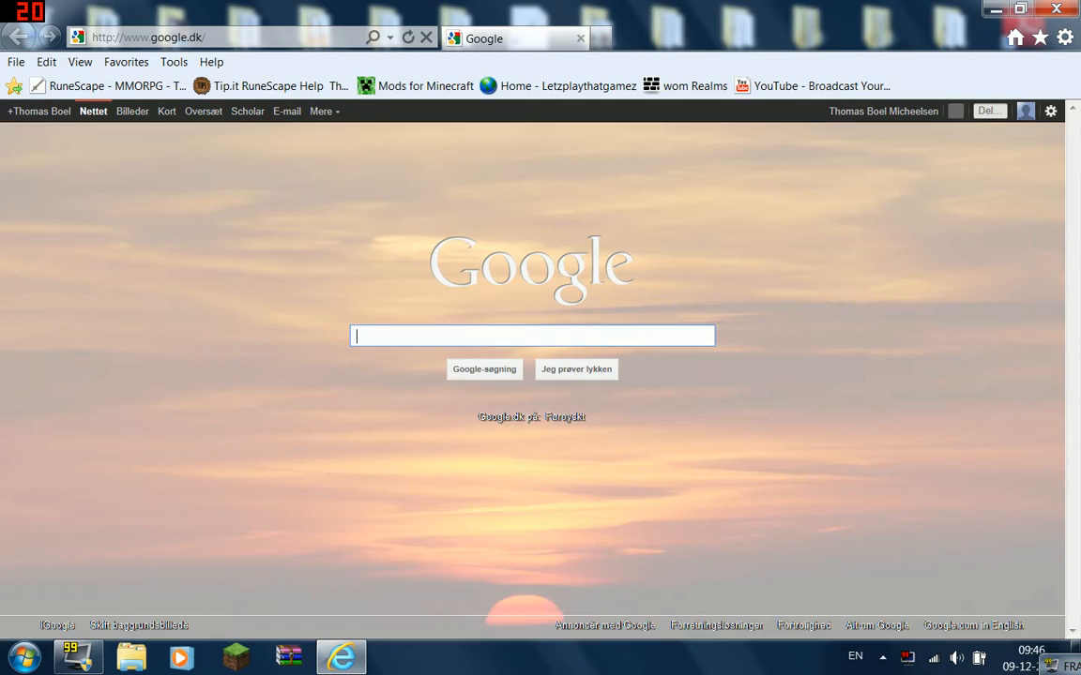
{"action": "type", "text": "downloads minecraft"}
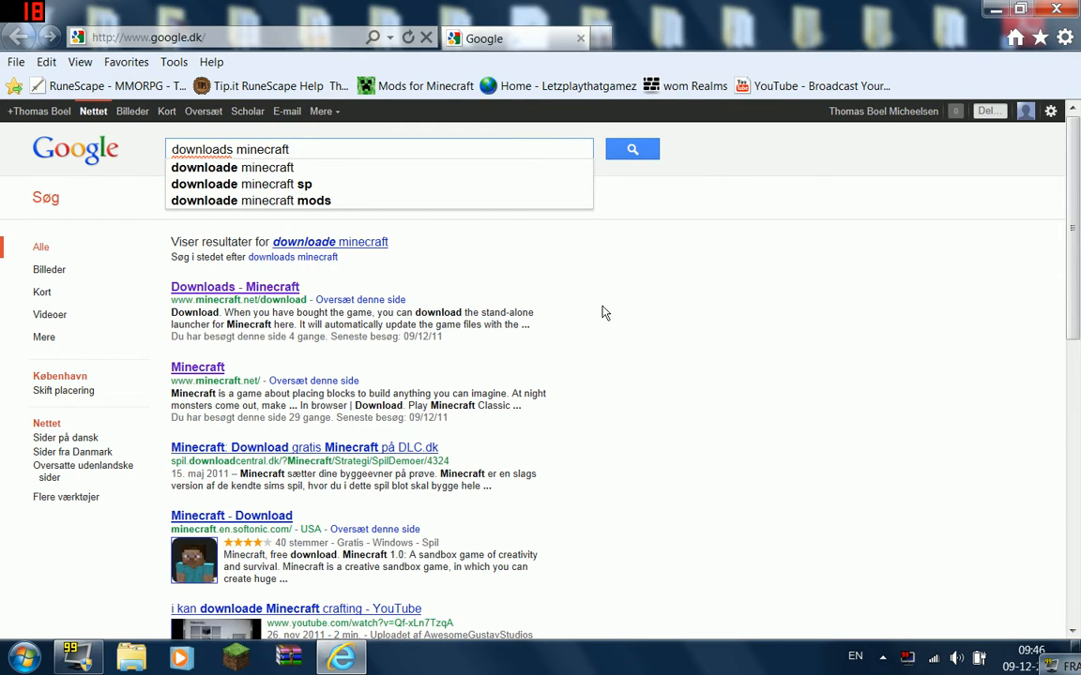
{"action": "left_click", "coordinate": [235, 286]}
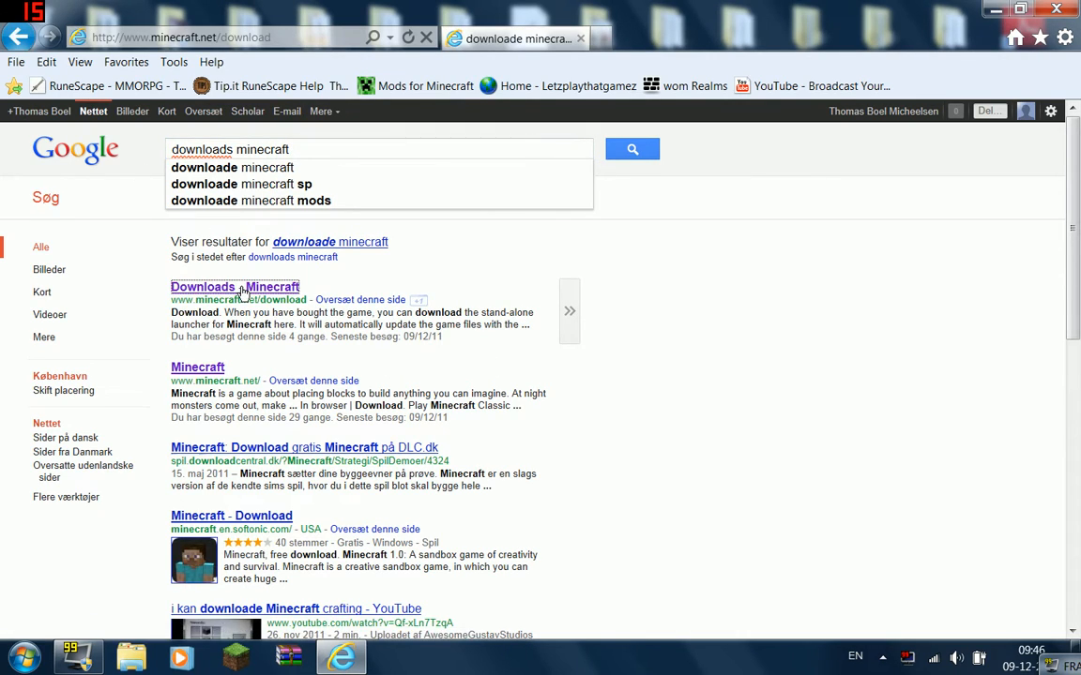
Step: Download the Windows launcher Minecraft.exe and save it to the desktop
{"action": "left_click", "coordinate": [234, 286]}
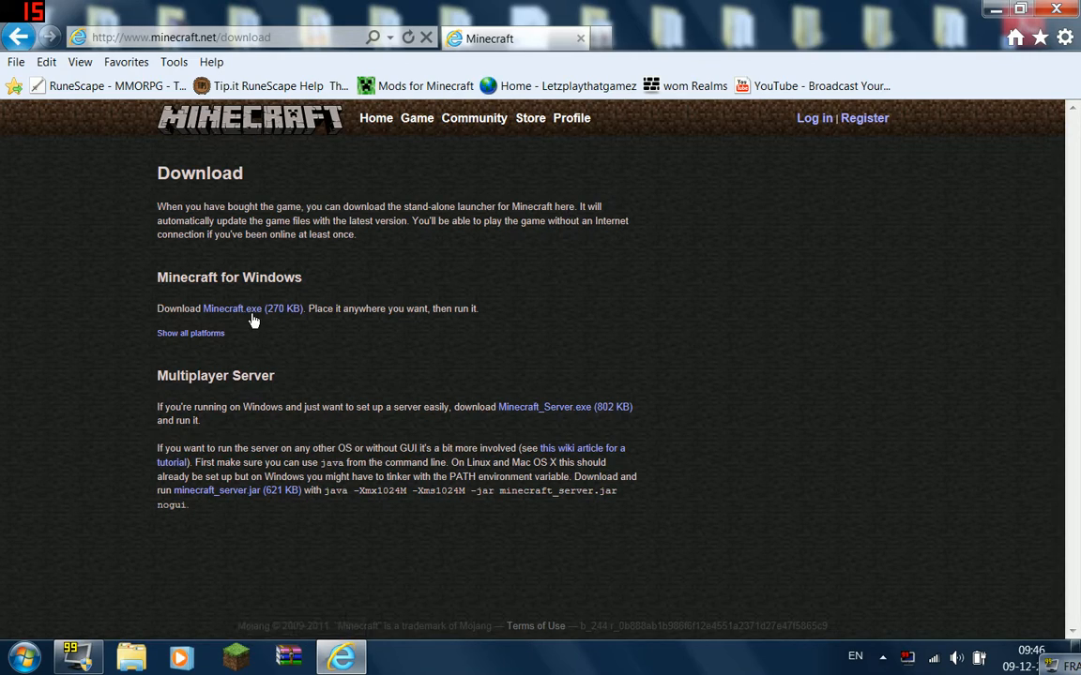
{"action": "mouse_move", "coordinate": [254, 318]}
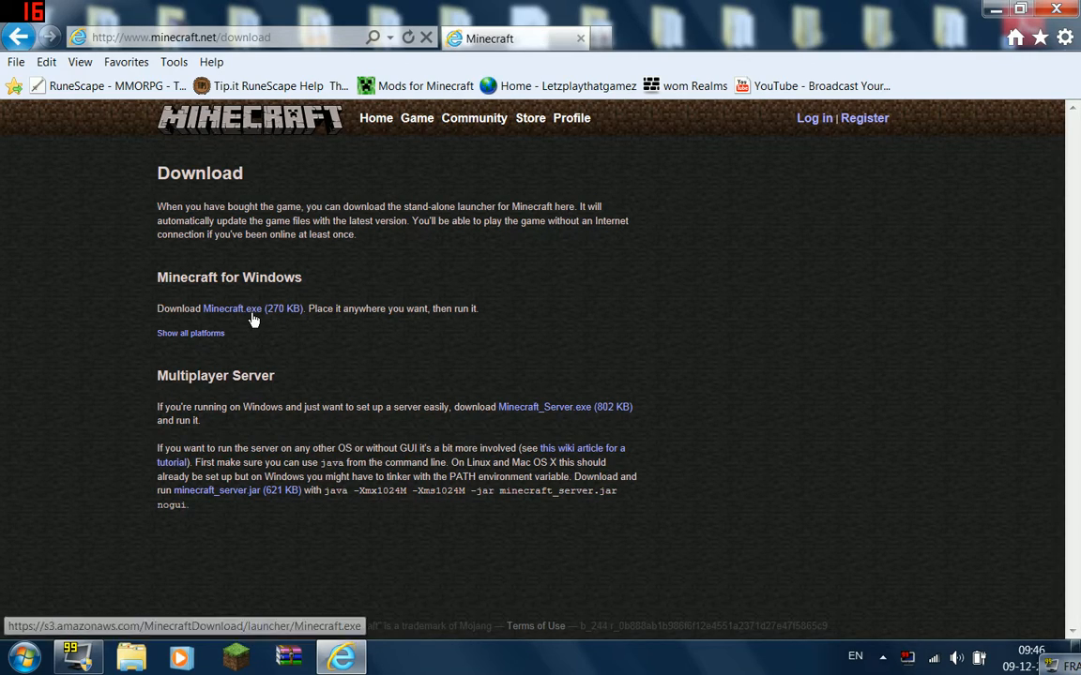
{"action": "left_click", "coordinate": [244, 309]}
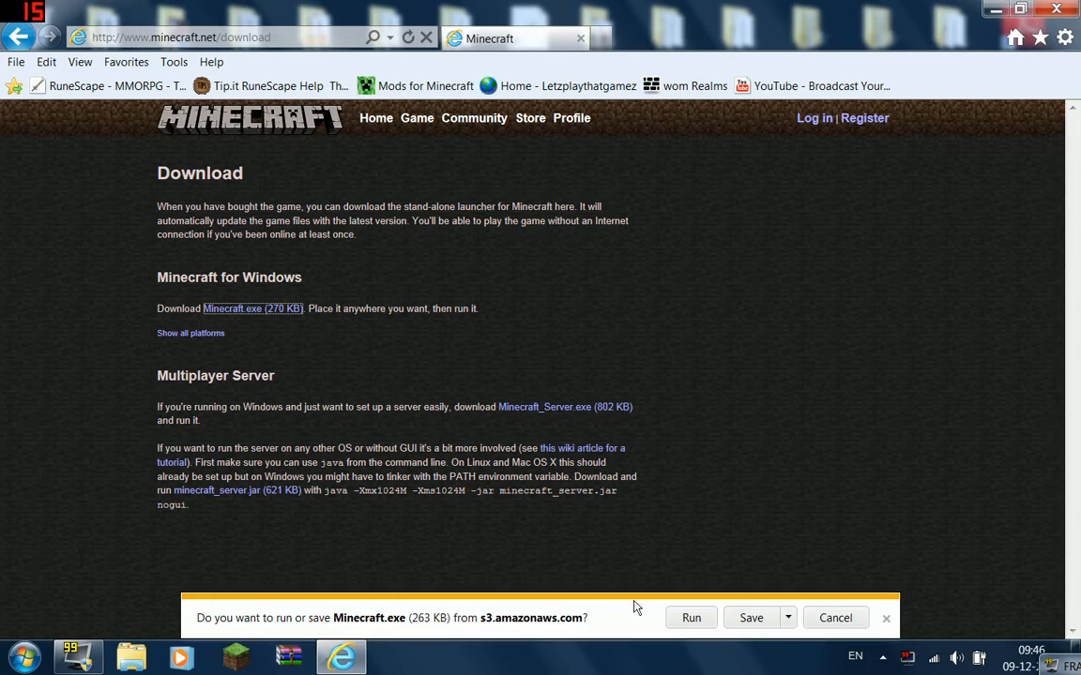
{"action": "left_click", "coordinate": [785, 617]}
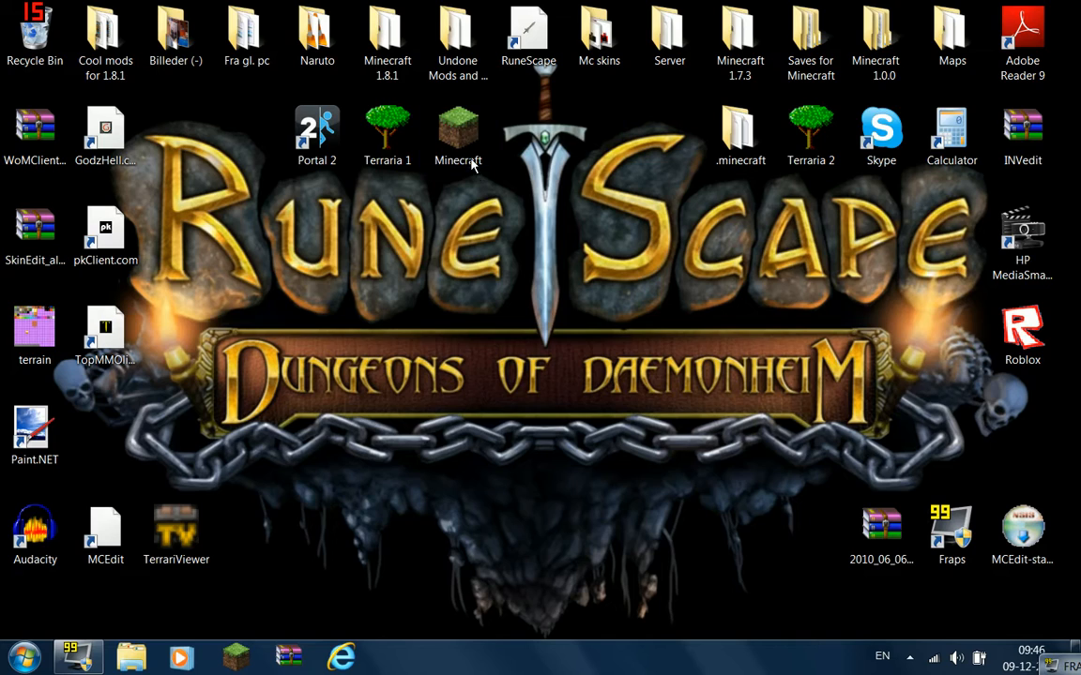
Step: Run the downloaded Minecraft.exe from the desktop, accepting the unverified-publisher security warning
{"action": "double_click", "coordinate": [457, 130]}
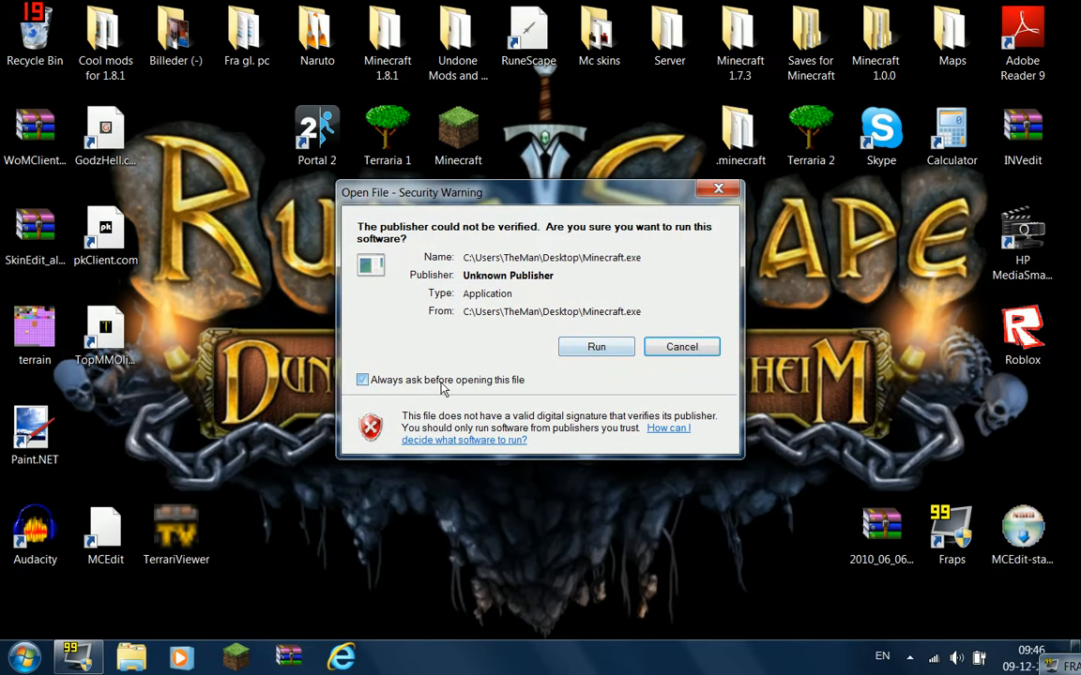
{"action": "left_click", "coordinate": [596, 346]}
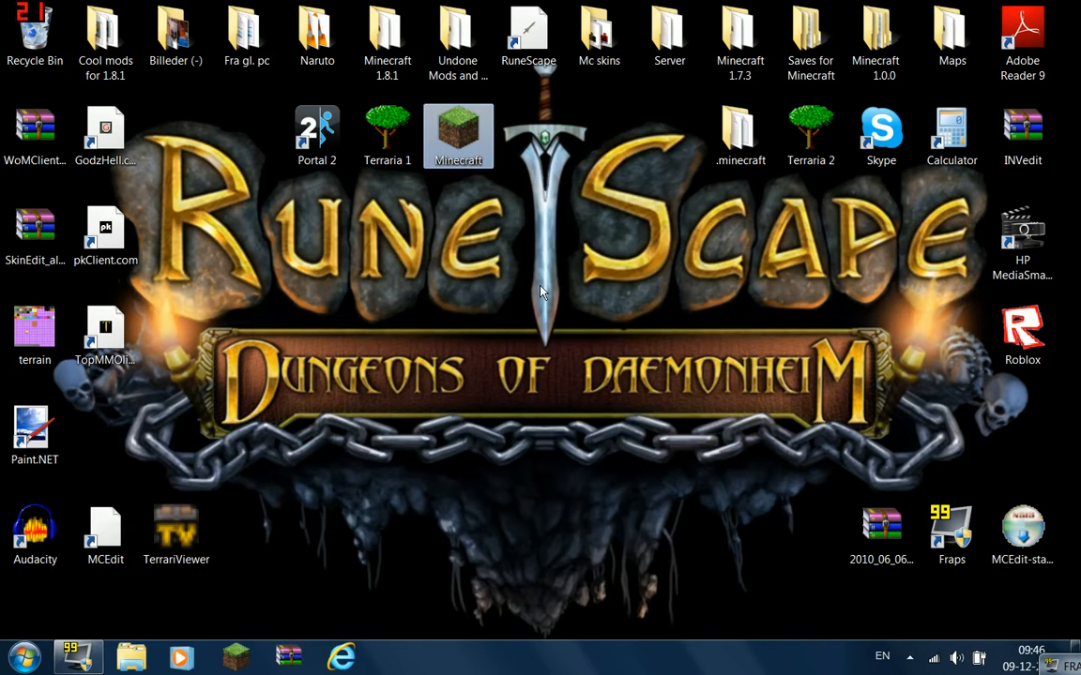
Step: Start the Minecraft launcher from the desktop and log in with the remembered account
{"action": "double_click", "coordinate": [459, 137]}
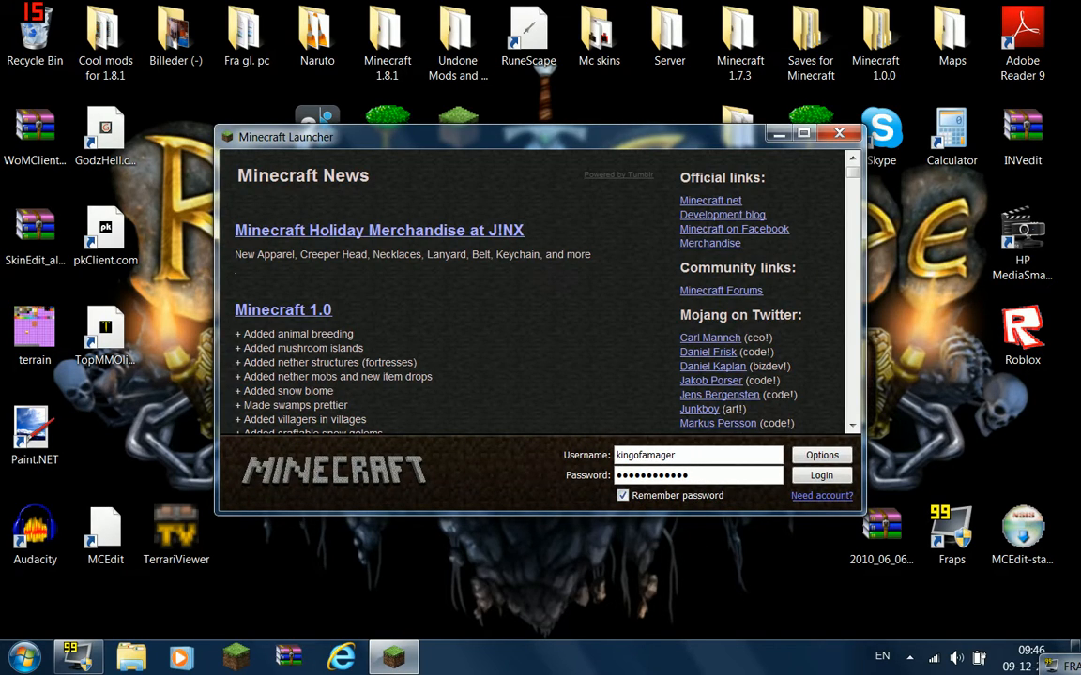
{"action": "left_click", "coordinate": [820, 476]}
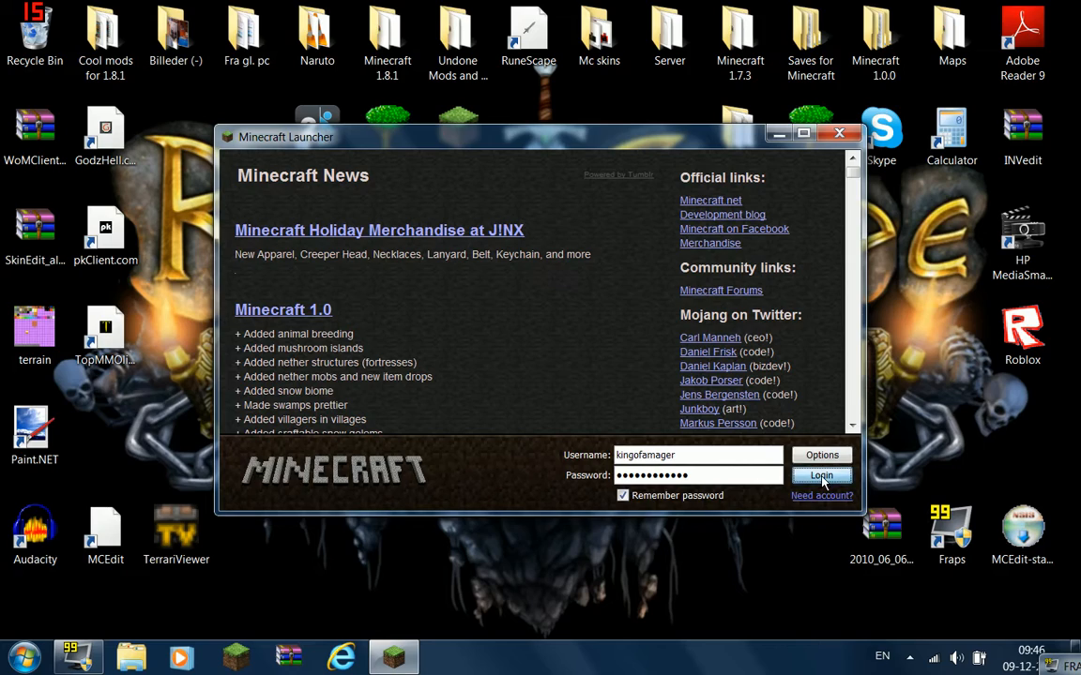
{"action": "left_click", "coordinate": [821, 476]}
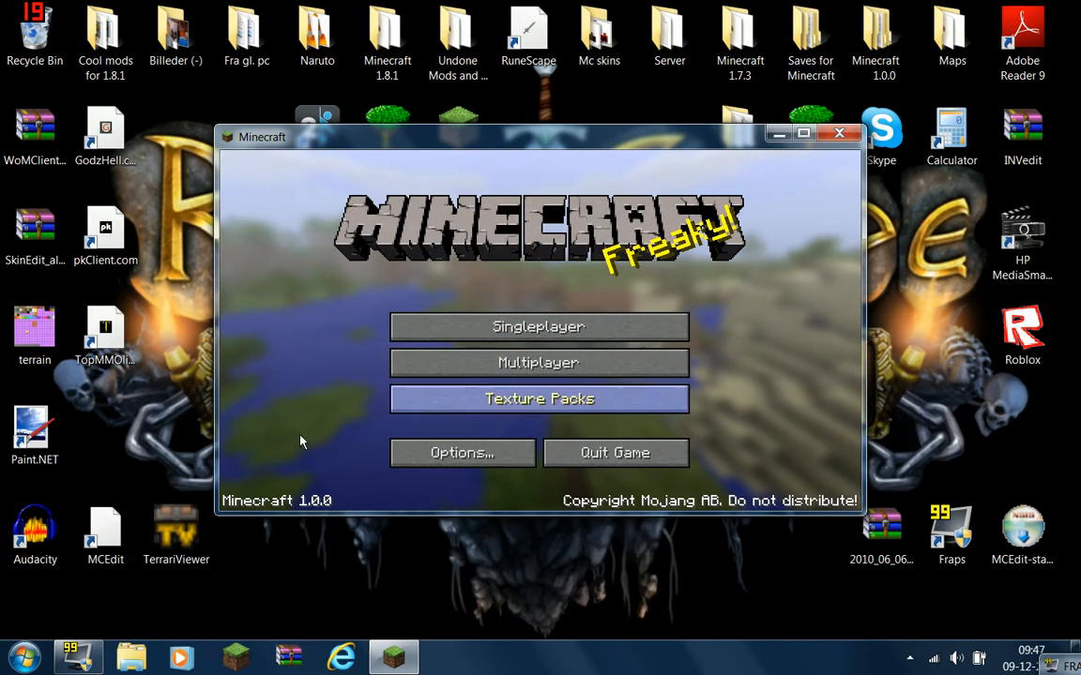
{"action": "mouse_move", "coordinate": [309, 500]}
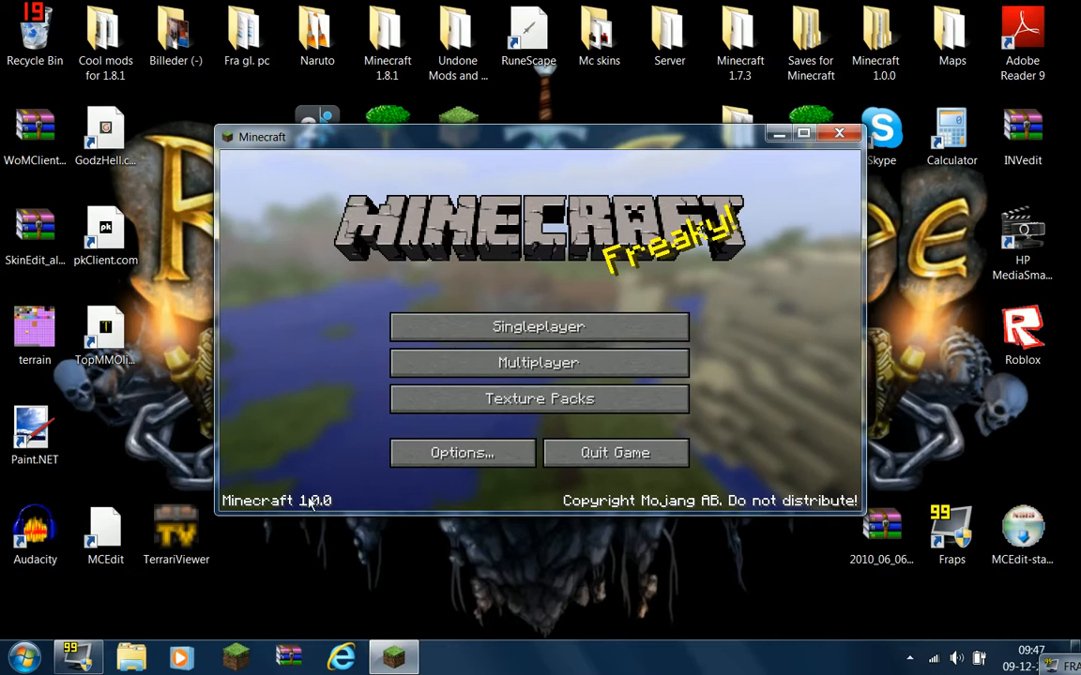
Step: Close the Minecraft 1.0.0 window, returning to the desktop with the launcher icon
{"action": "left_click", "coordinate": [838, 132]}
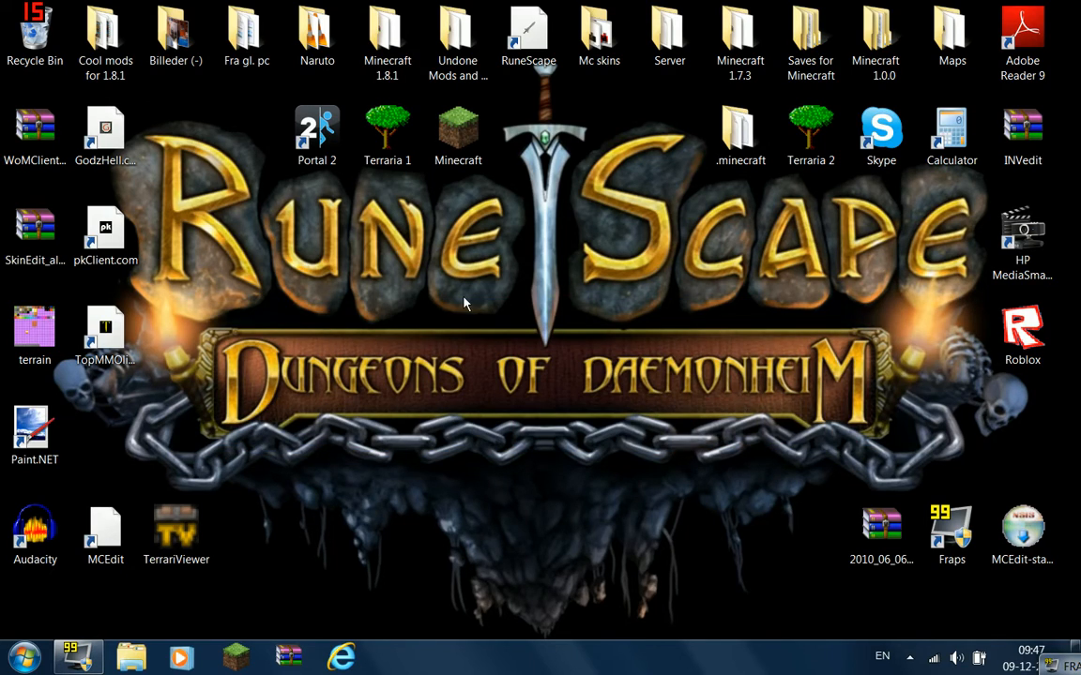
{"action": "mouse_move", "coordinate": [513, 284]}
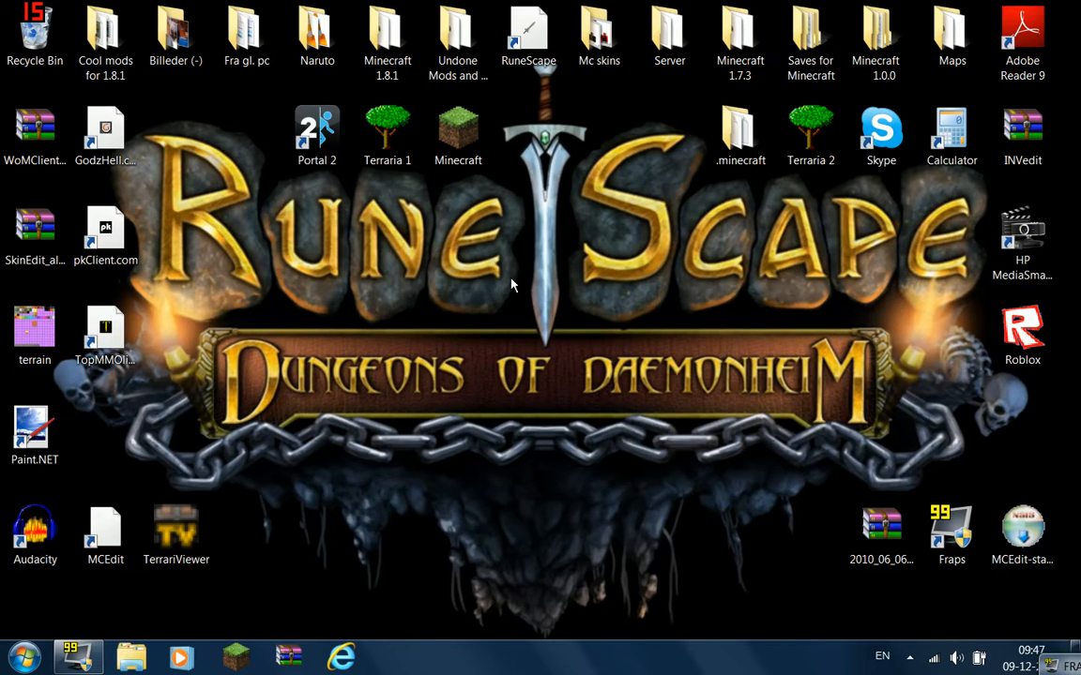